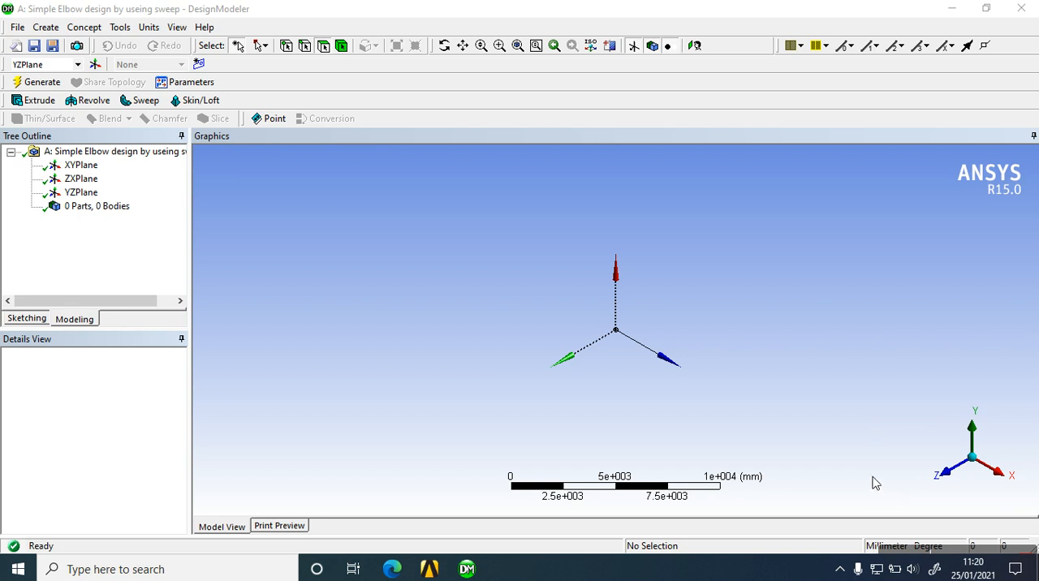
mouse_move(919, 534)
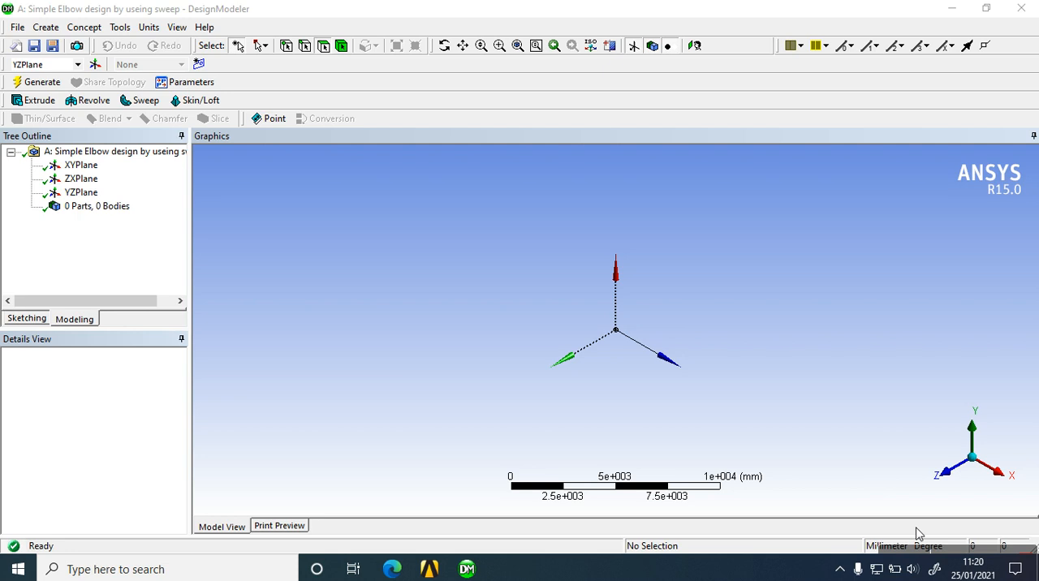
mouse_move(901, 556)
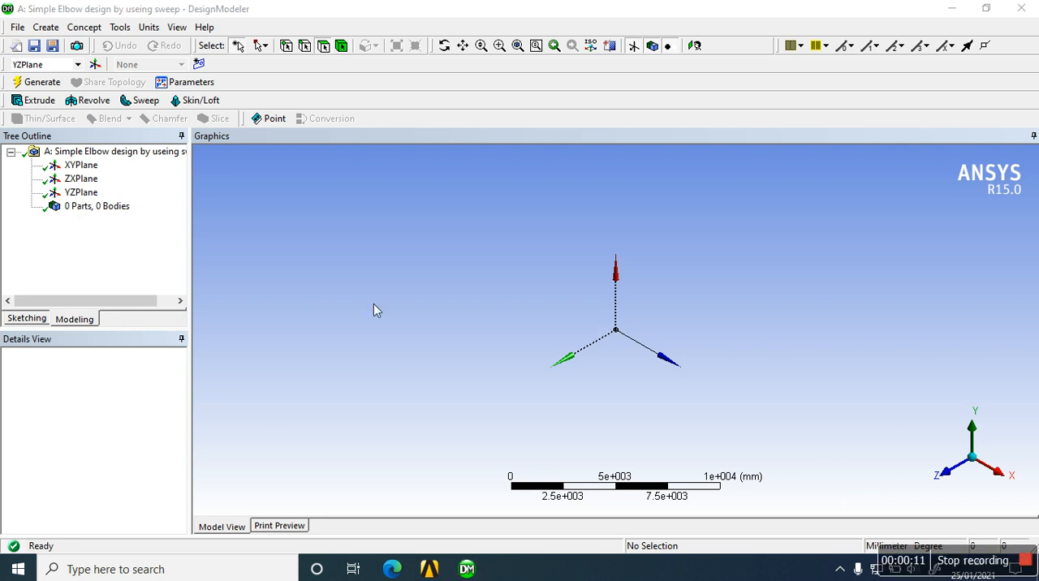
mouse_move(333, 250)
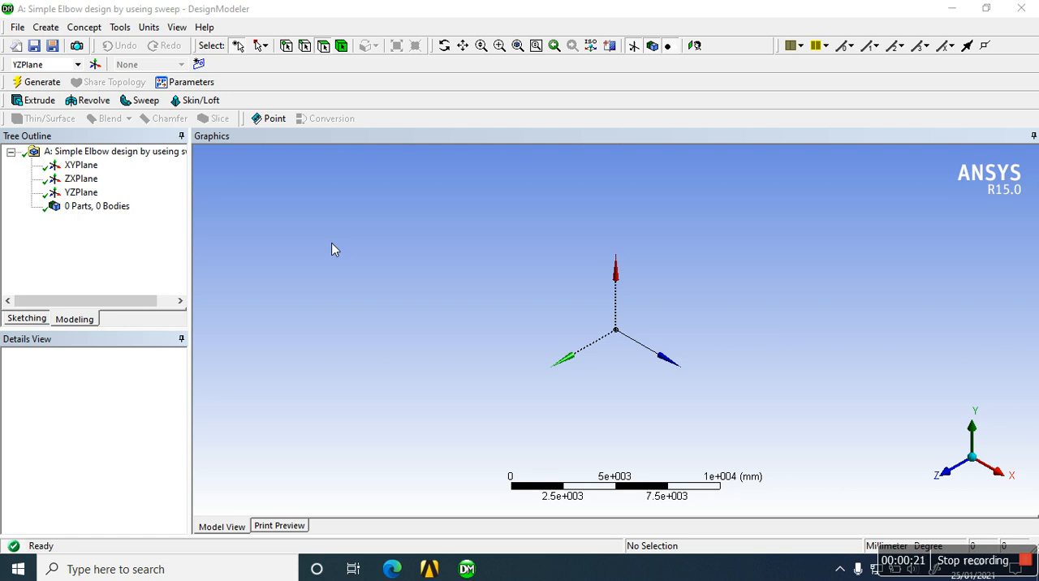
mouse_move(198, 239)
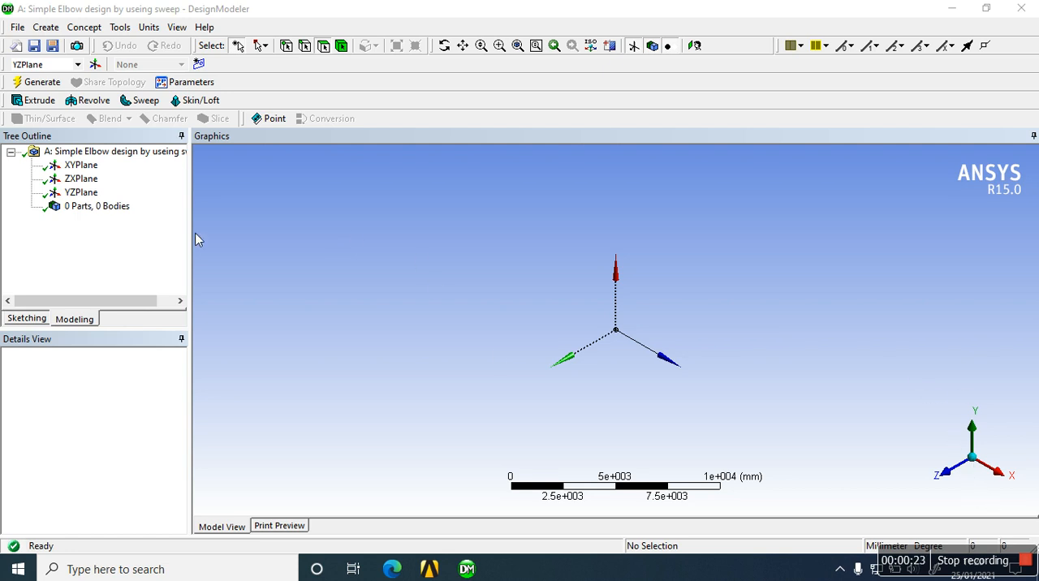
Start a new sketch on the YZ plane and enter sketching mode.
click(81, 191)
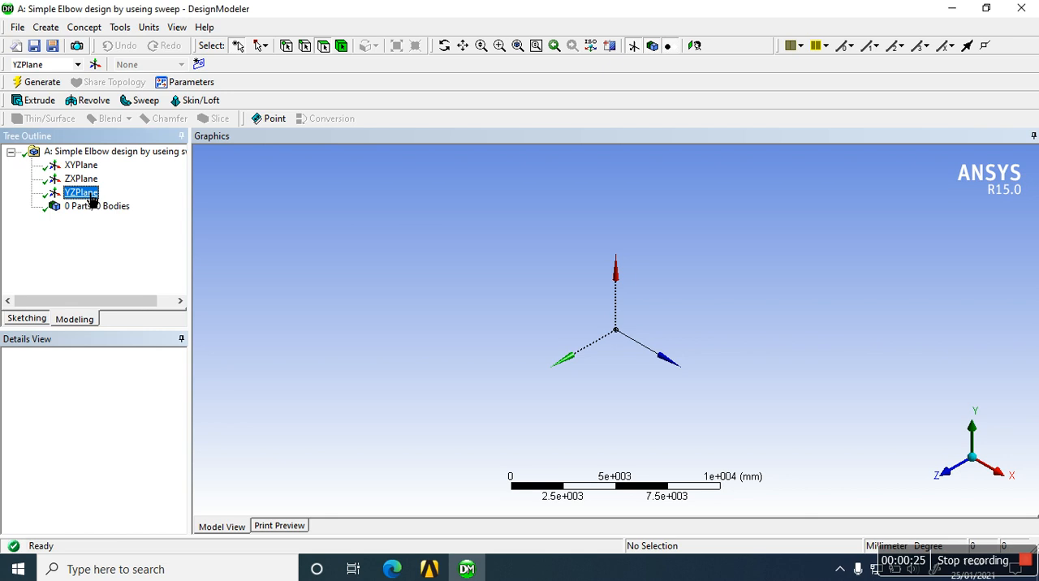
click(81, 191)
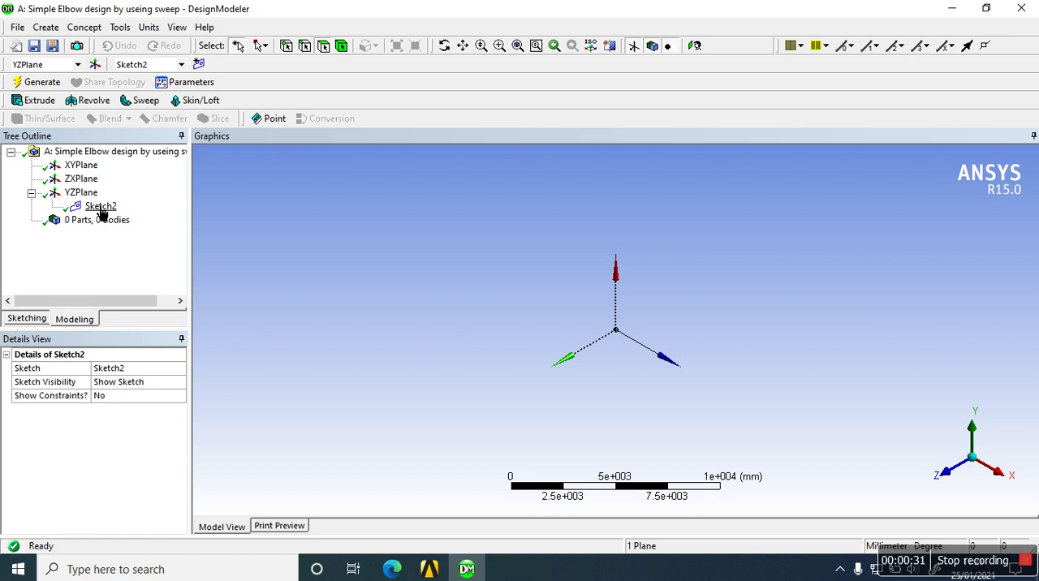
click(100, 205)
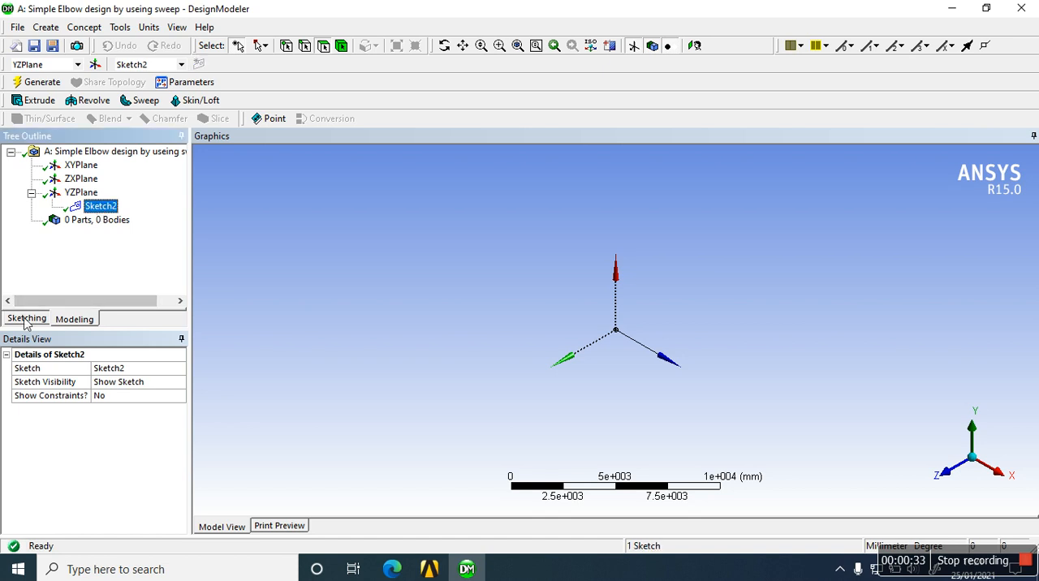
click(26, 318)
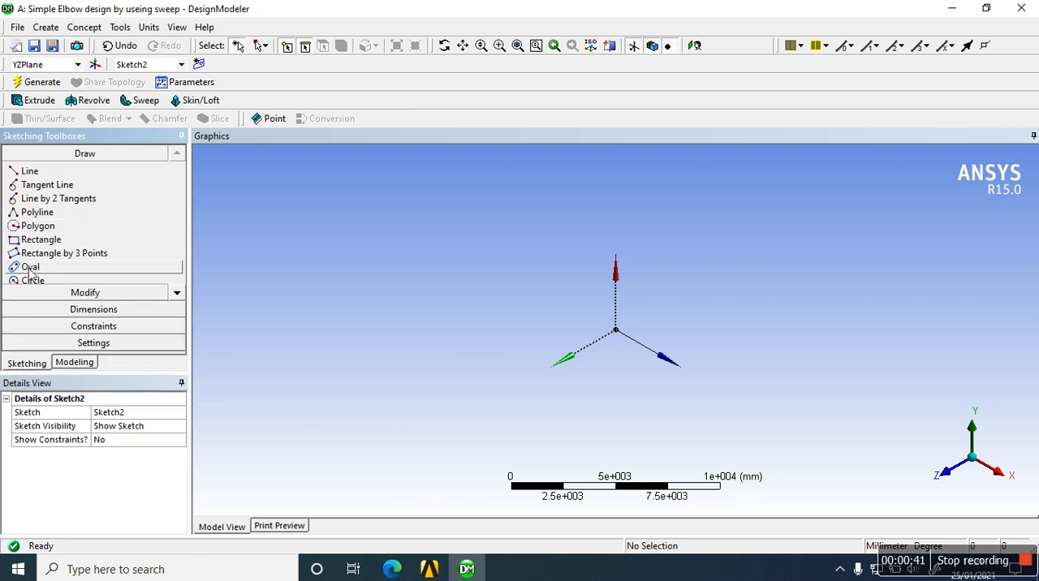
Draw the first circle of the profile centred at the origin.
click(32, 279)
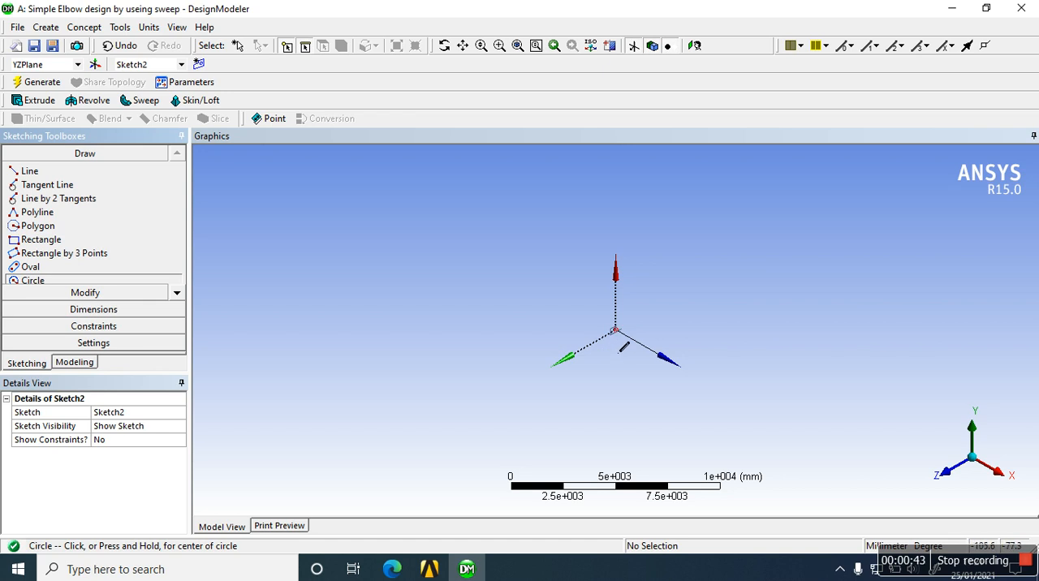
click(615, 331)
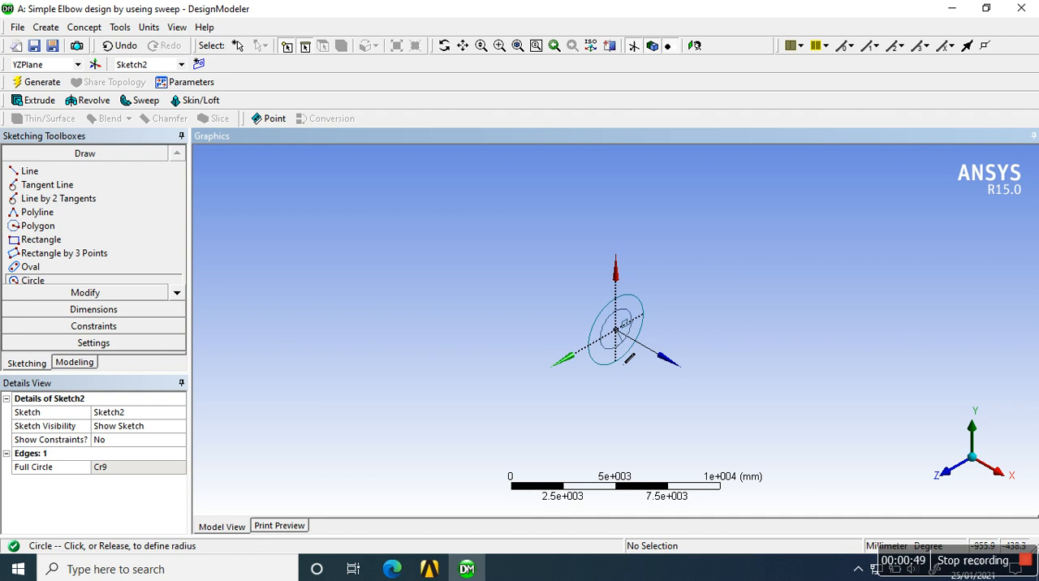
click(617, 328)
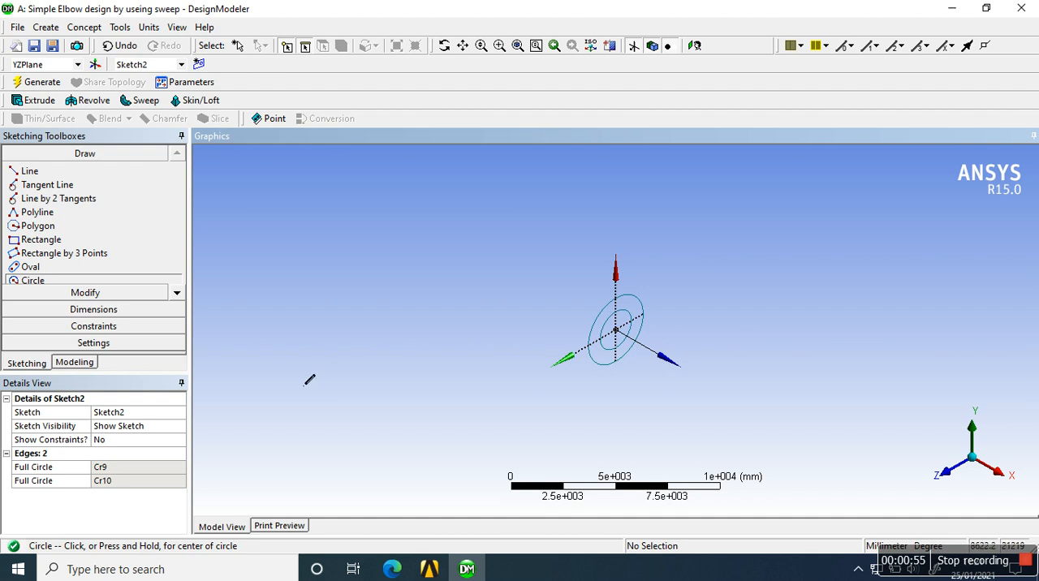
mouse_move(474, 377)
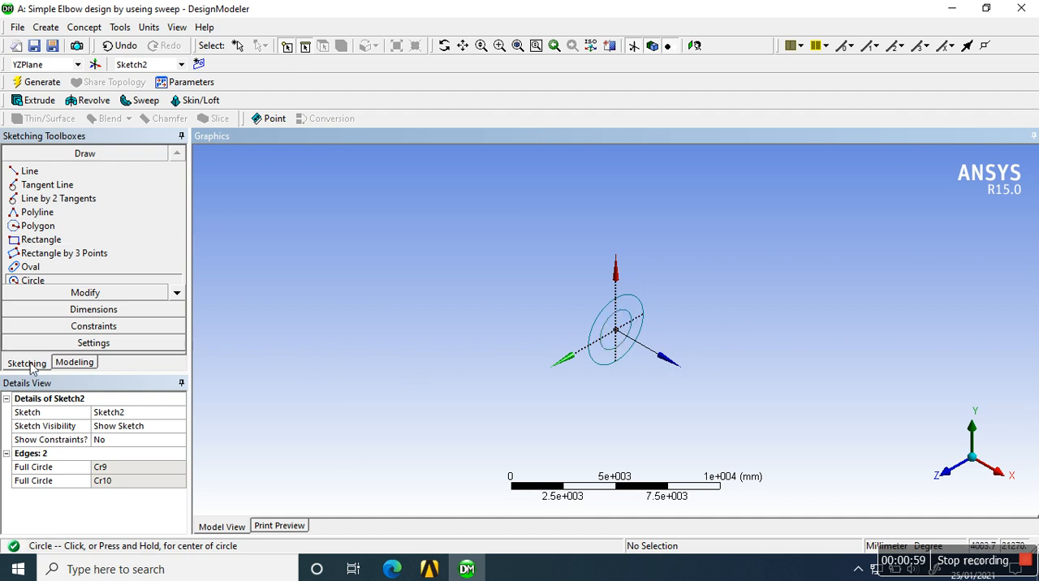
Return from sketching to modeling mode with the circle sketch finished.
click(75, 362)
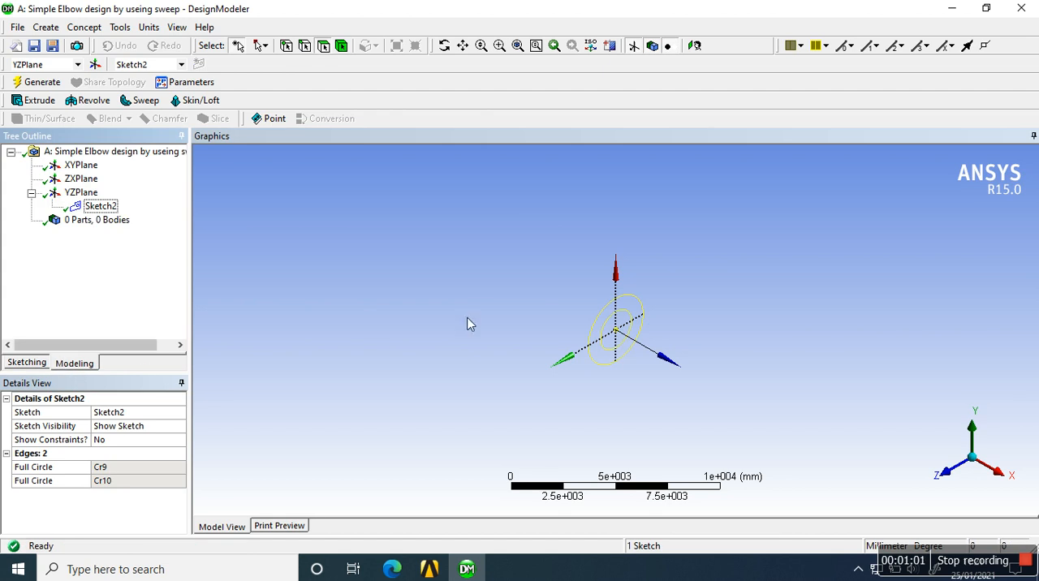
mouse_move(599, 307)
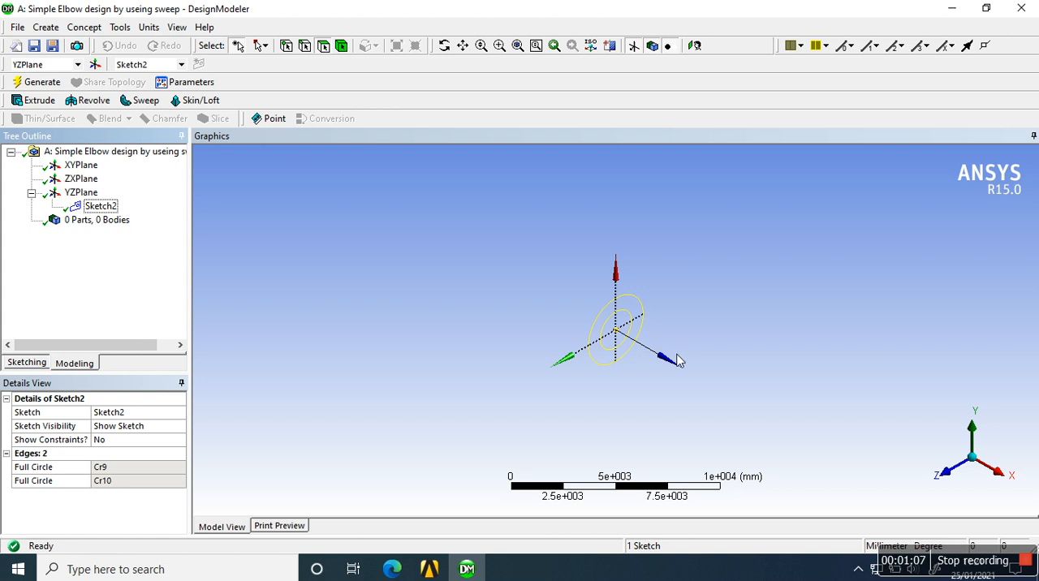
mouse_move(650, 356)
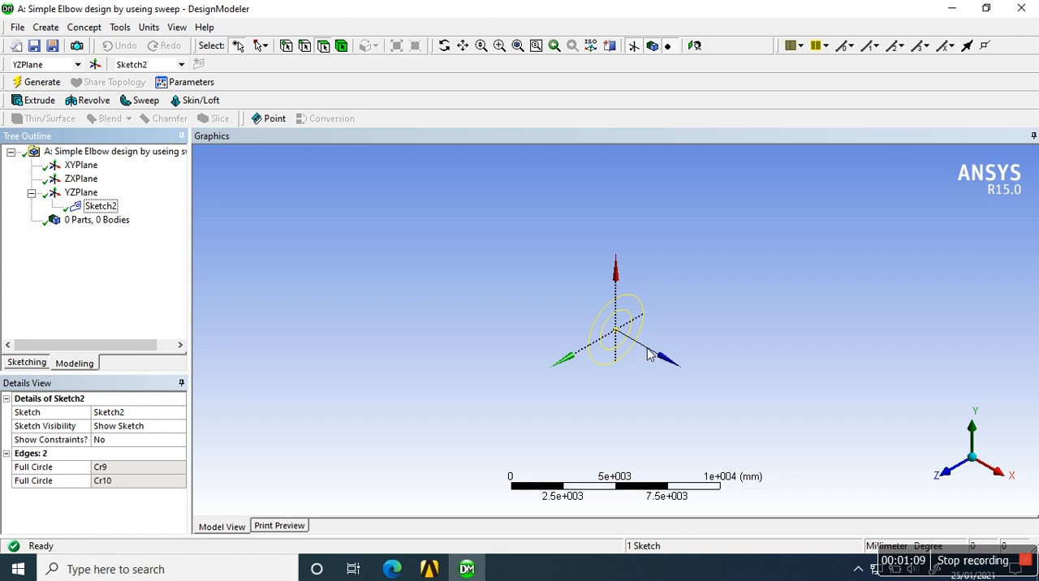
mouse_move(745, 370)
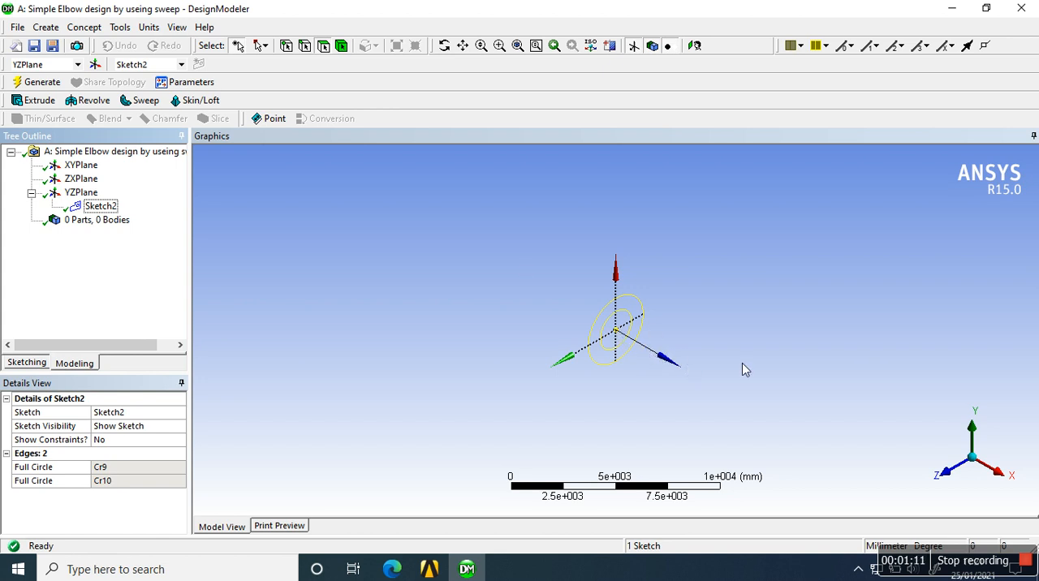
mouse_move(701, 361)
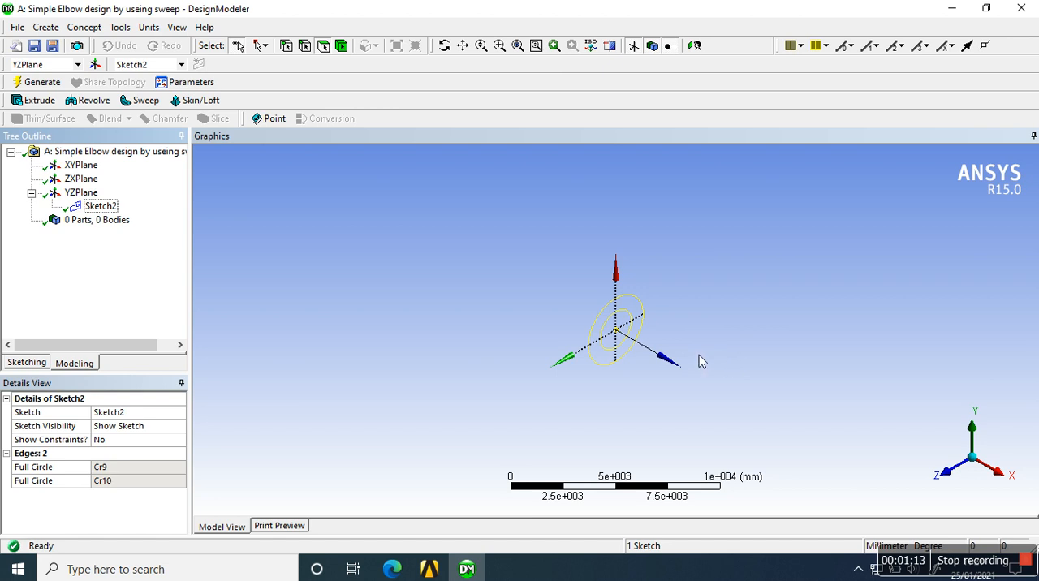
mouse_move(630, 367)
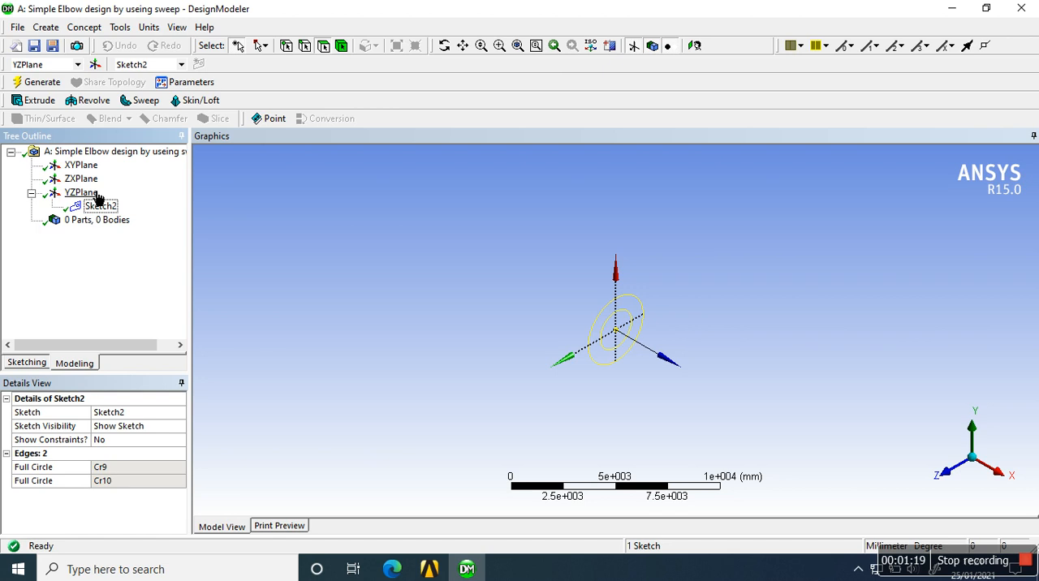
mouse_move(957, 451)
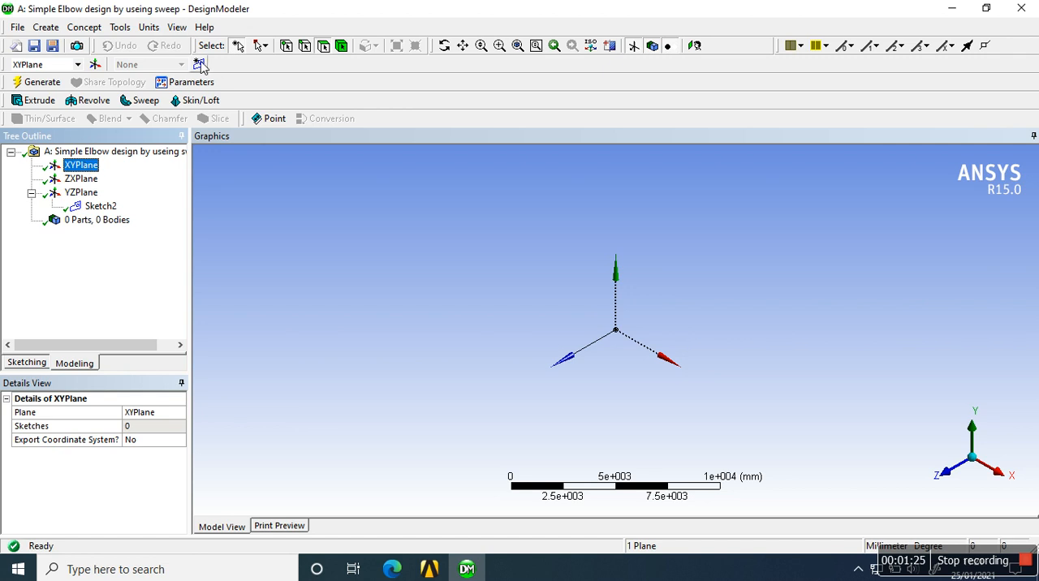
Add a new sketch on the XY plane and keep the circle sketch always visible.
click(198, 65)
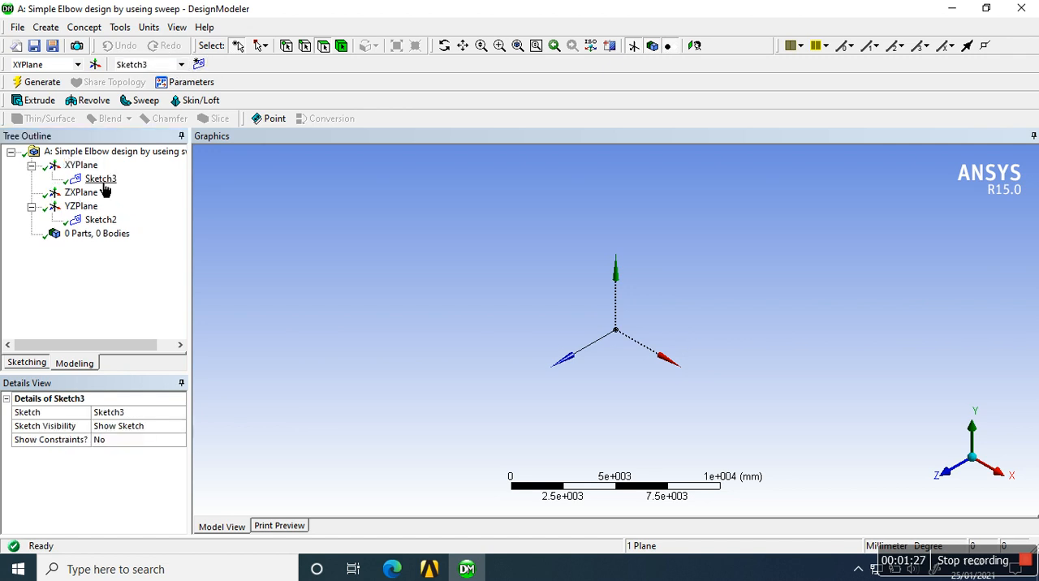
click(101, 219)
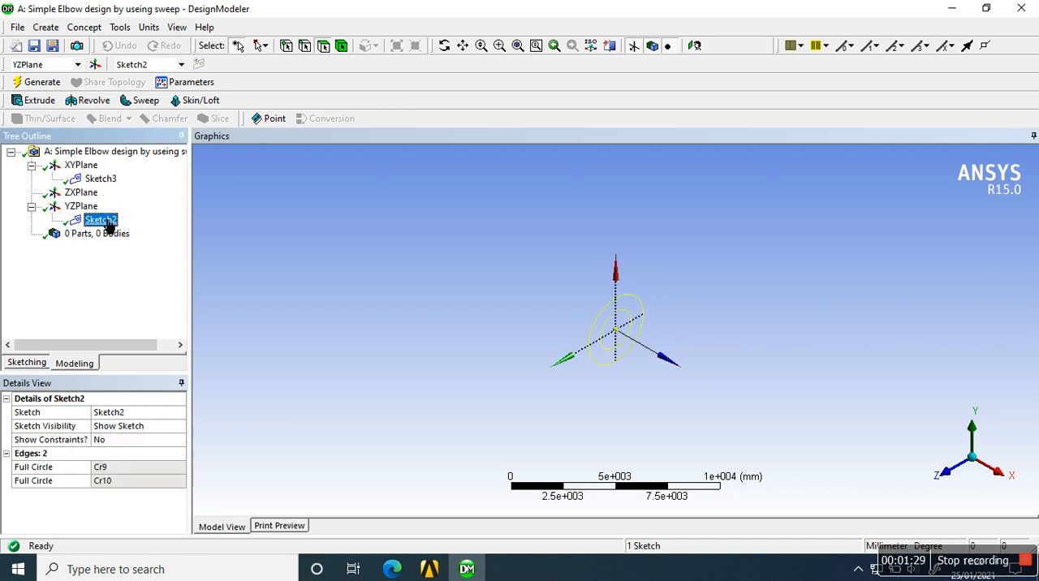
right_click(94, 219)
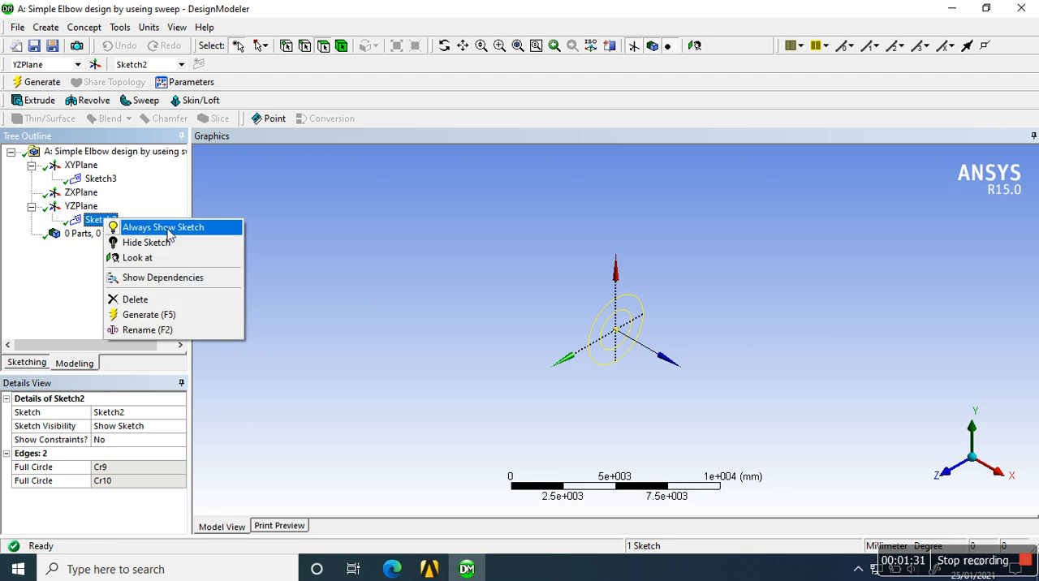
click(162, 227)
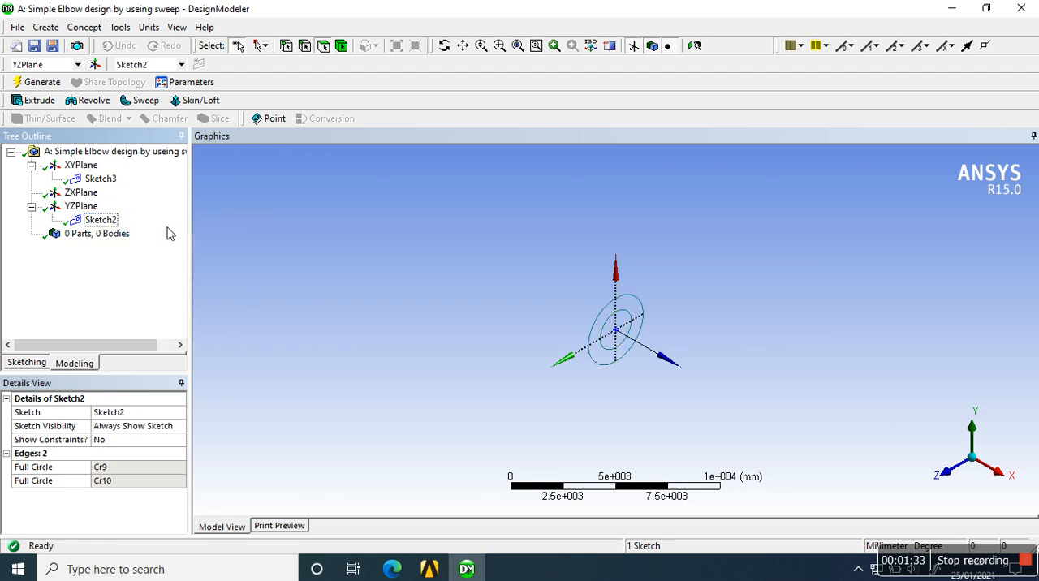
click(101, 179)
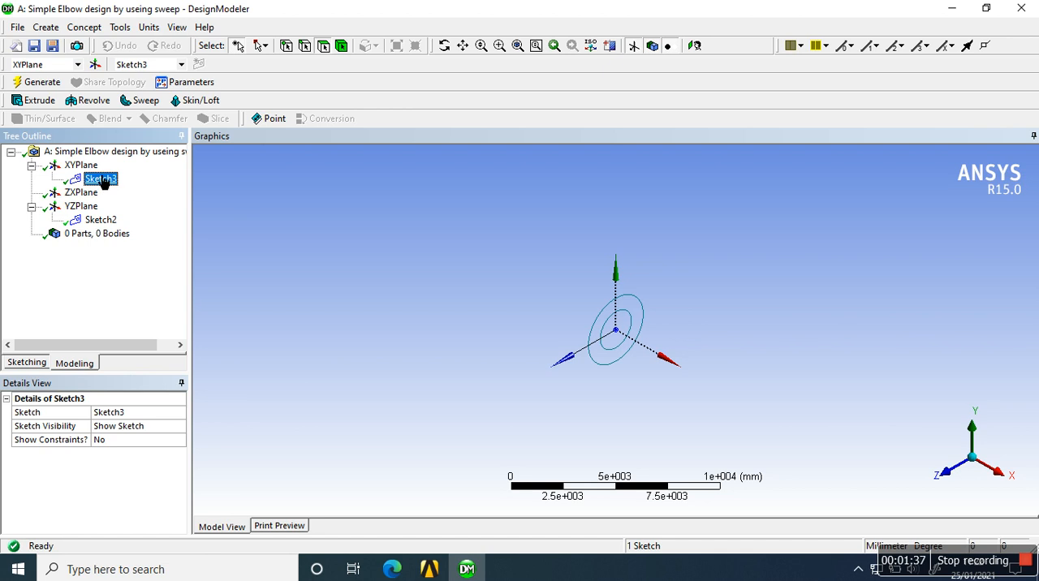
click(26, 363)
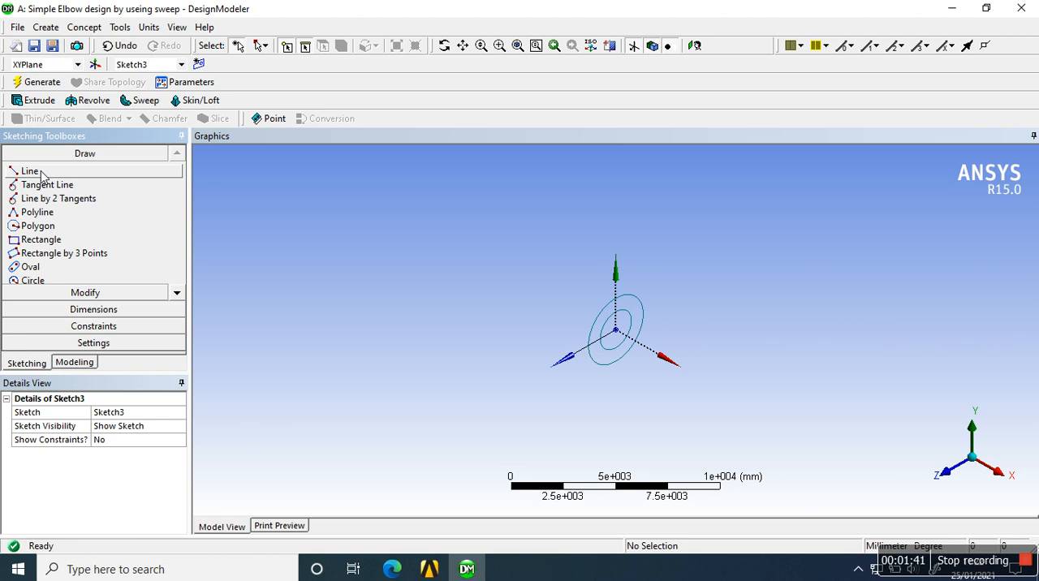
mouse_move(38, 211)
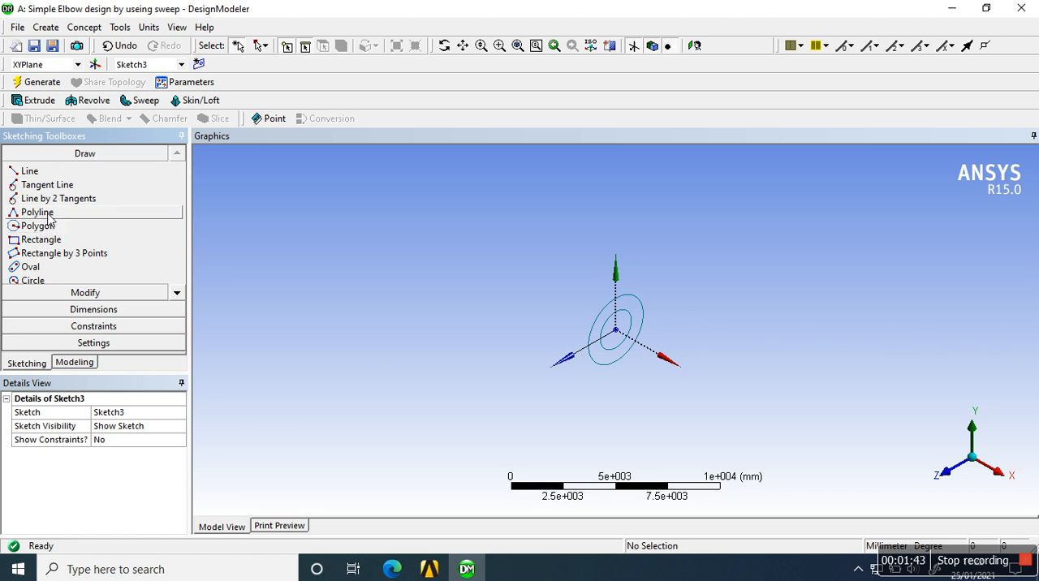
Draw a polyline path from the circles' centre and finish it as an open end.
click(37, 211)
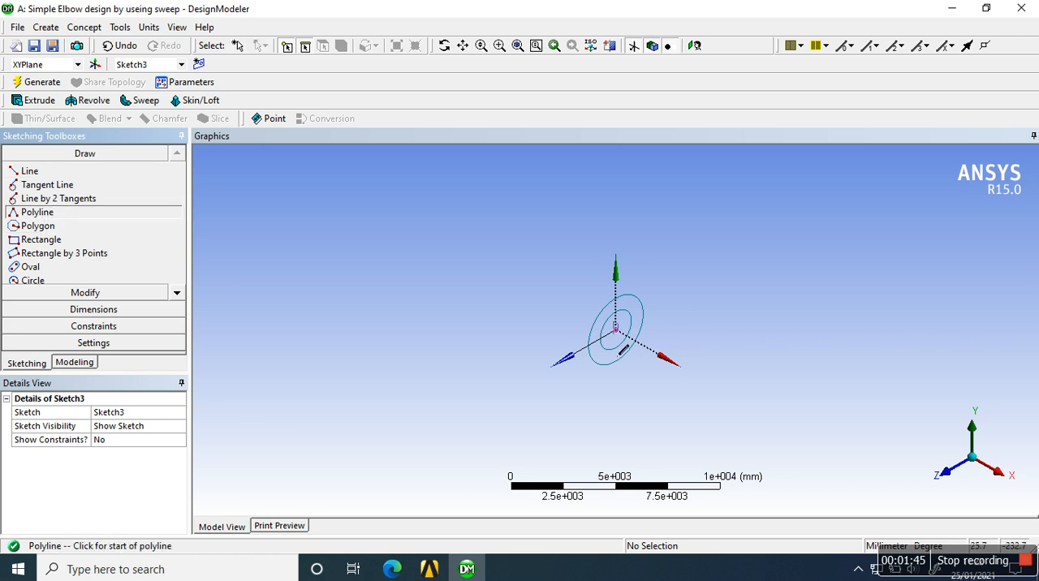
click(614, 328)
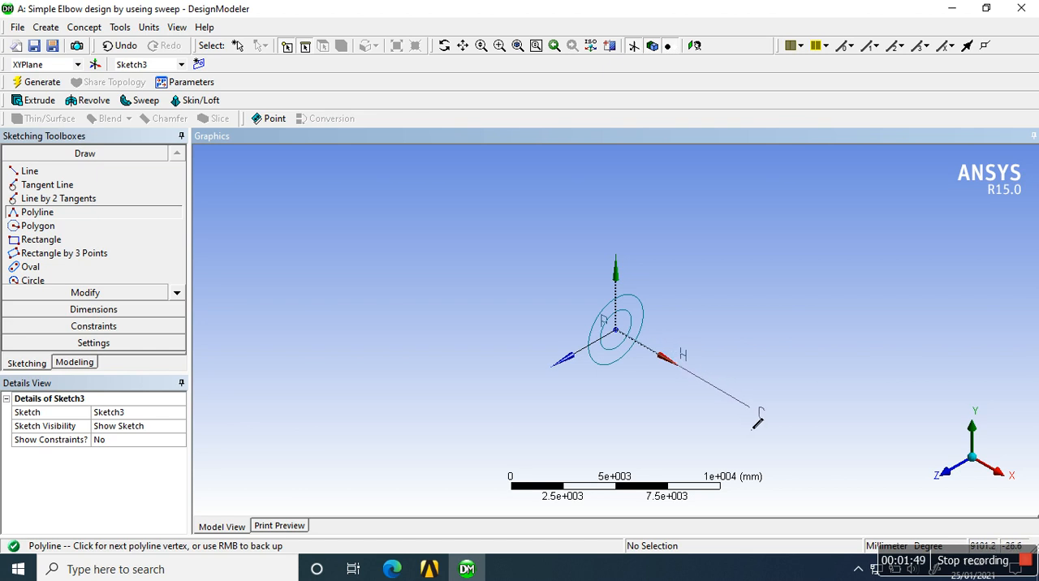
click(747, 410)
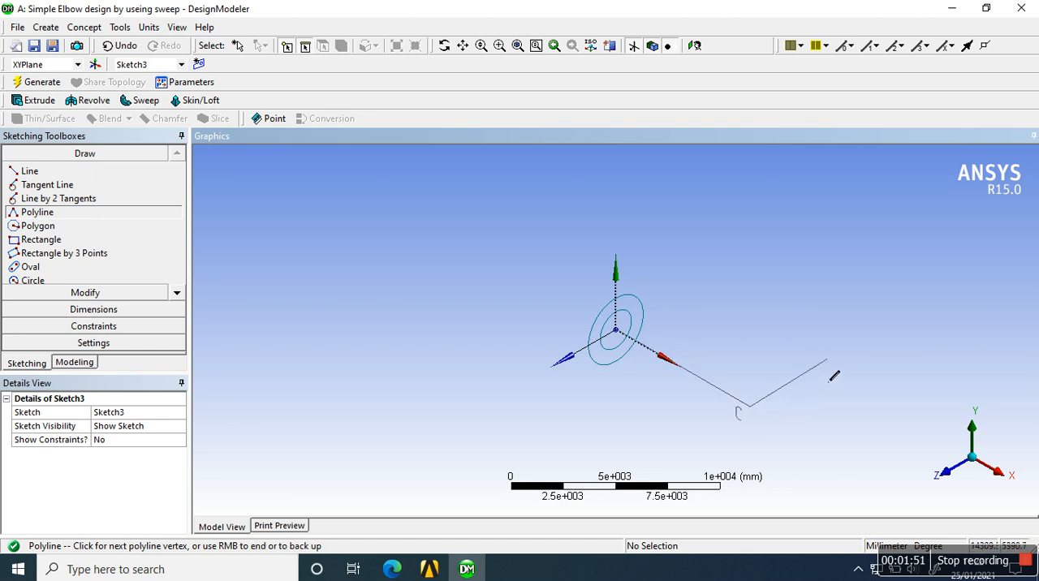
mouse_move(854, 355)
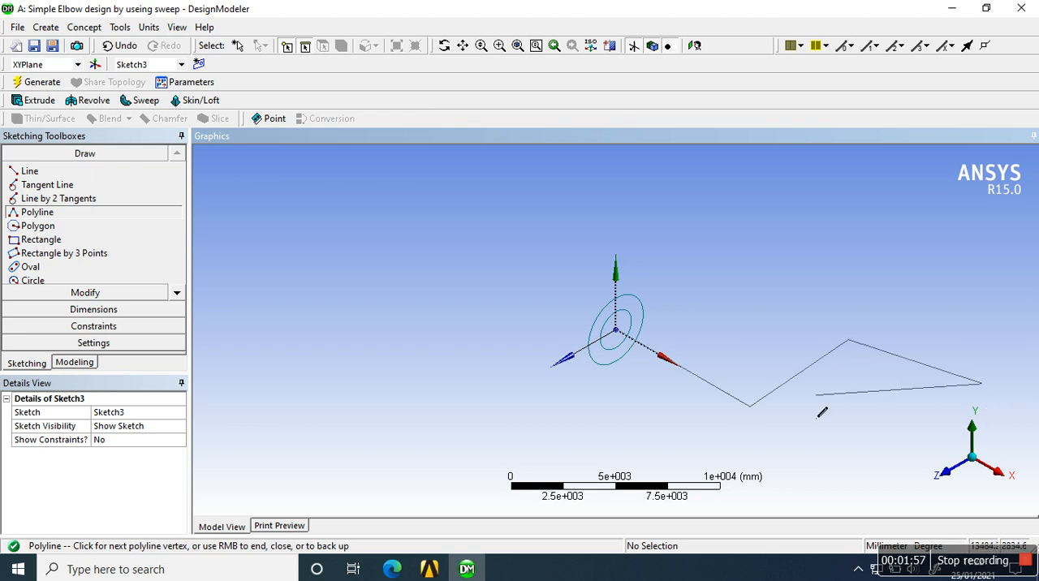
right_click(821, 412)
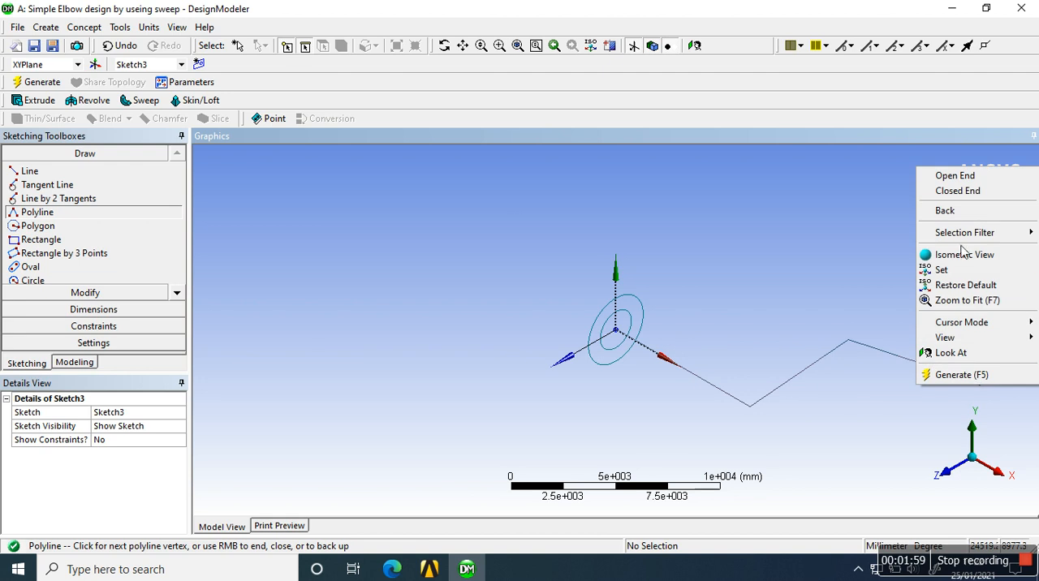
mouse_move(966, 190)
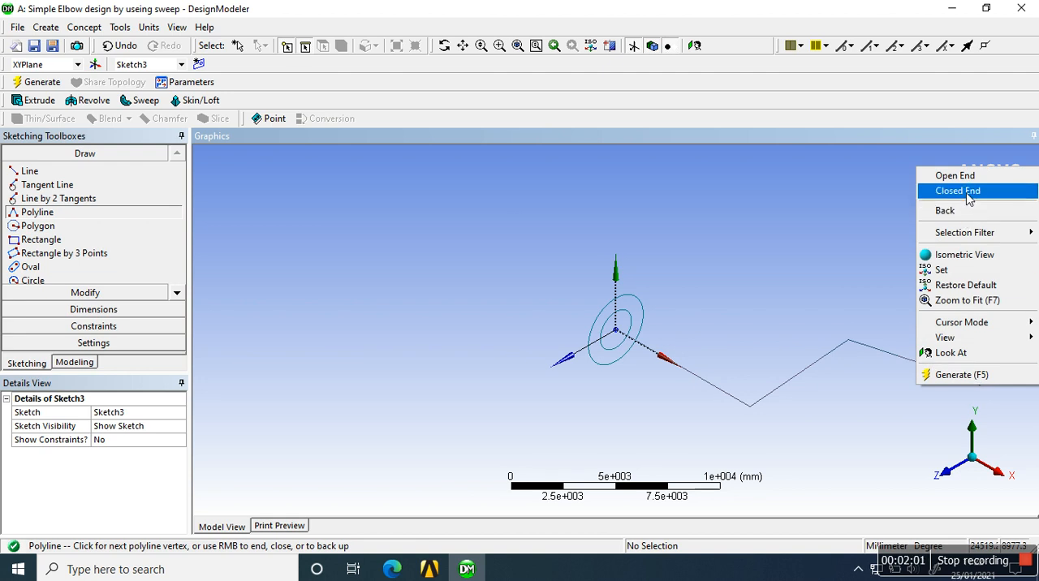
click(958, 190)
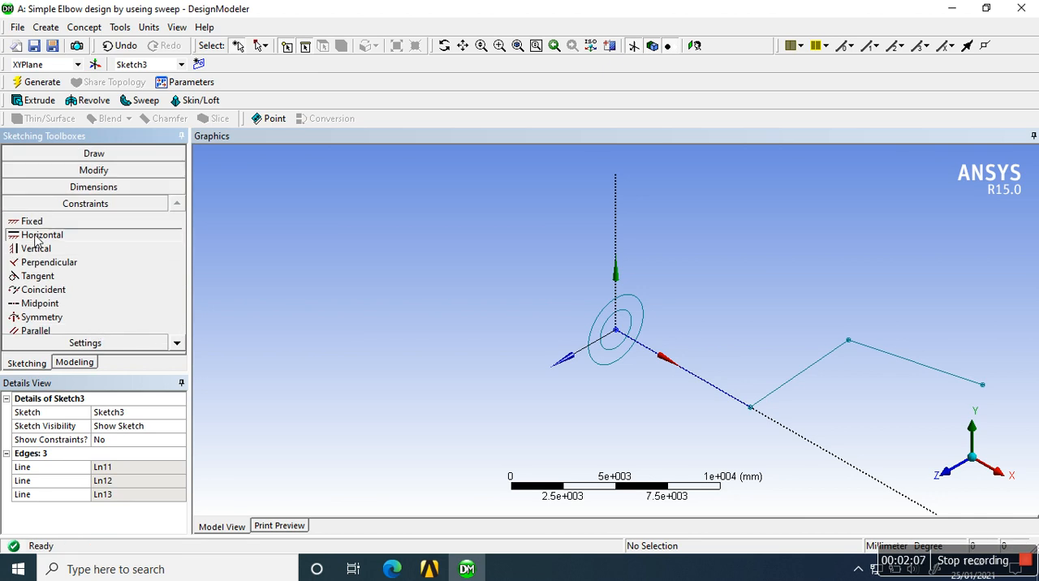
click(41, 233)
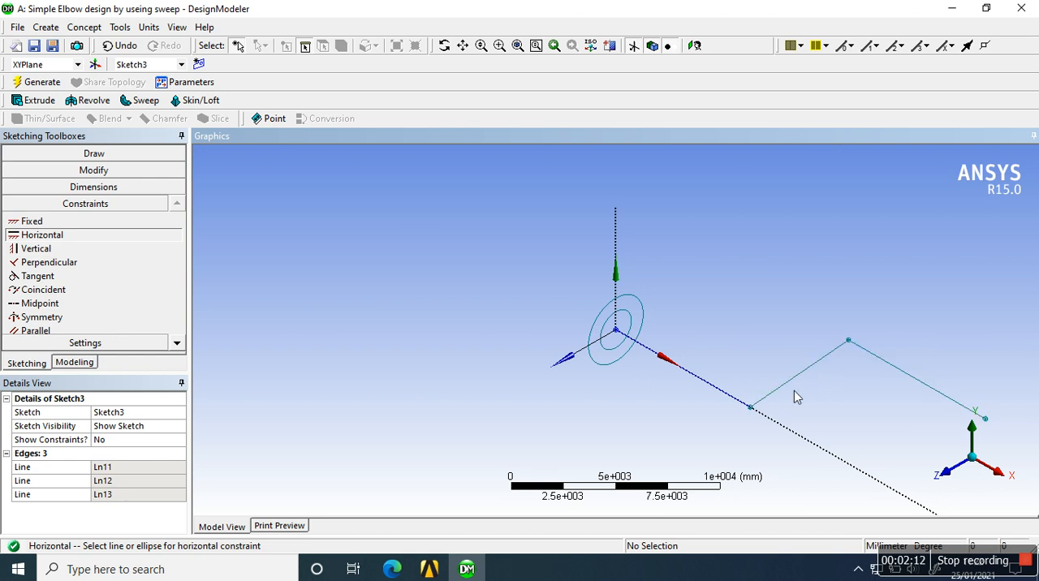
mouse_move(796, 269)
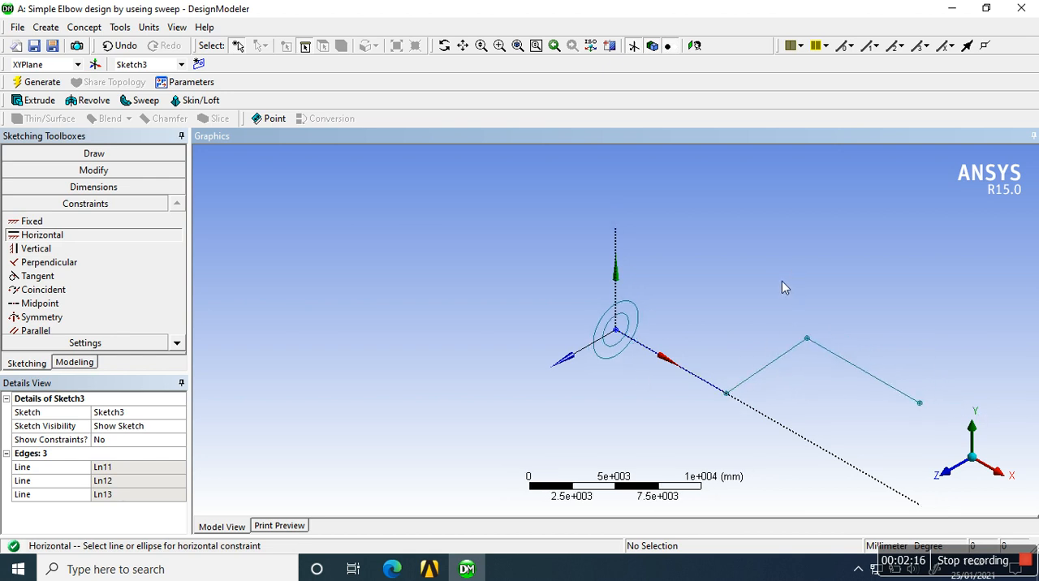
mouse_move(776, 282)
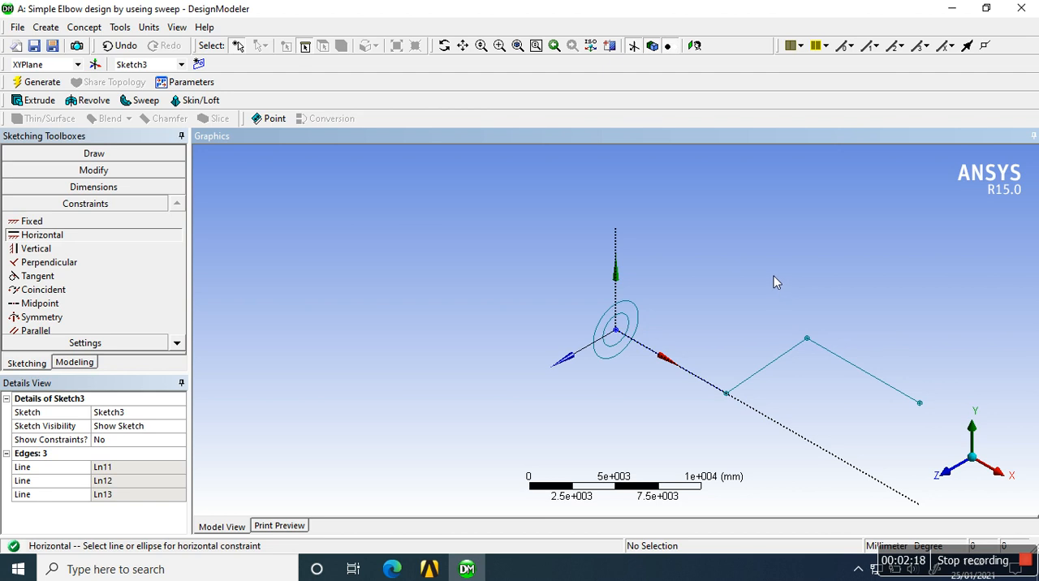
mouse_move(756, 382)
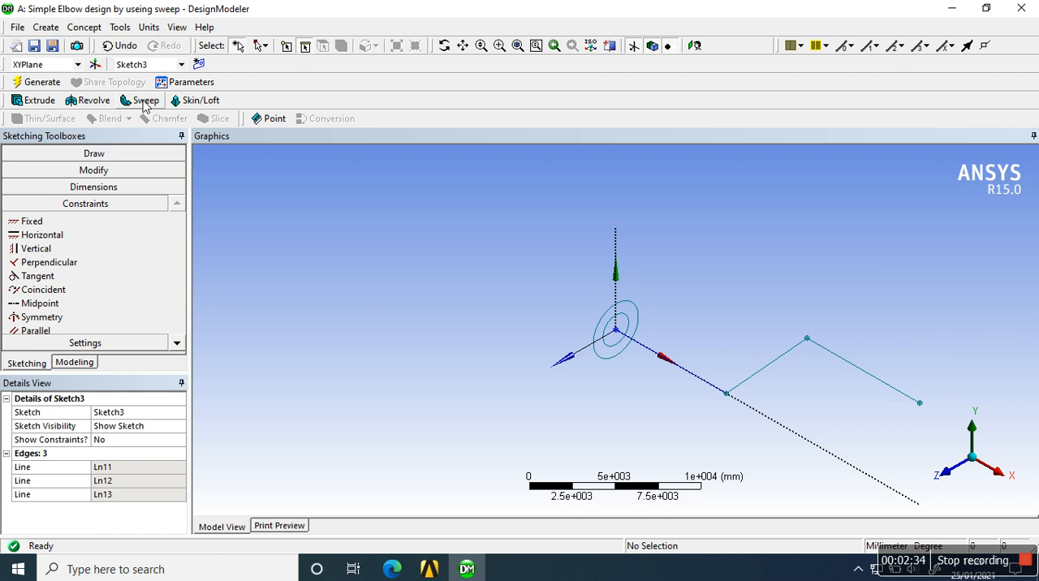
Define a sweep with the circles sketch as profile and the polyline sketch as path.
click(145, 101)
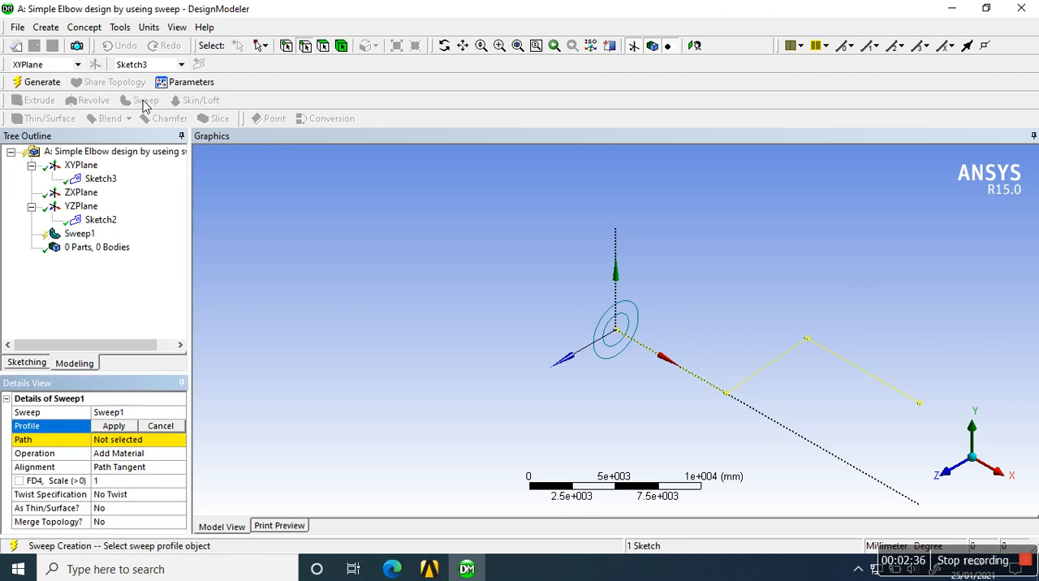
mouse_move(47, 438)
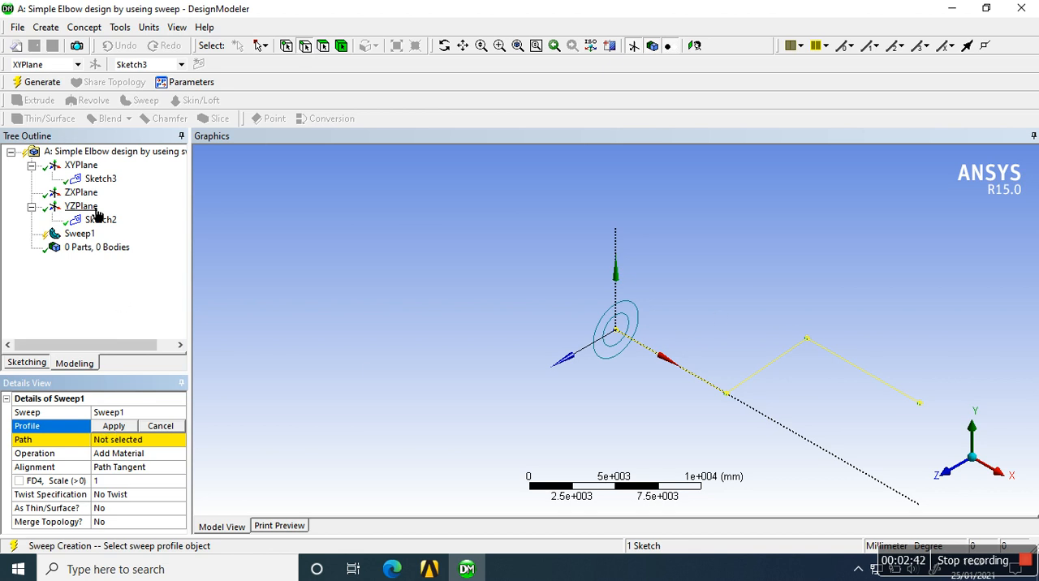
click(101, 221)
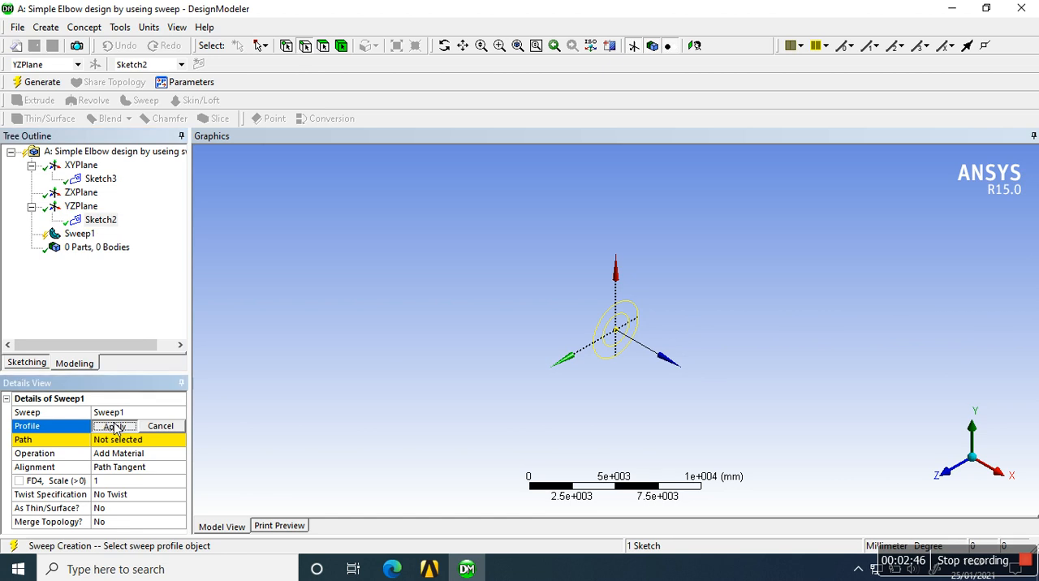
click(117, 425)
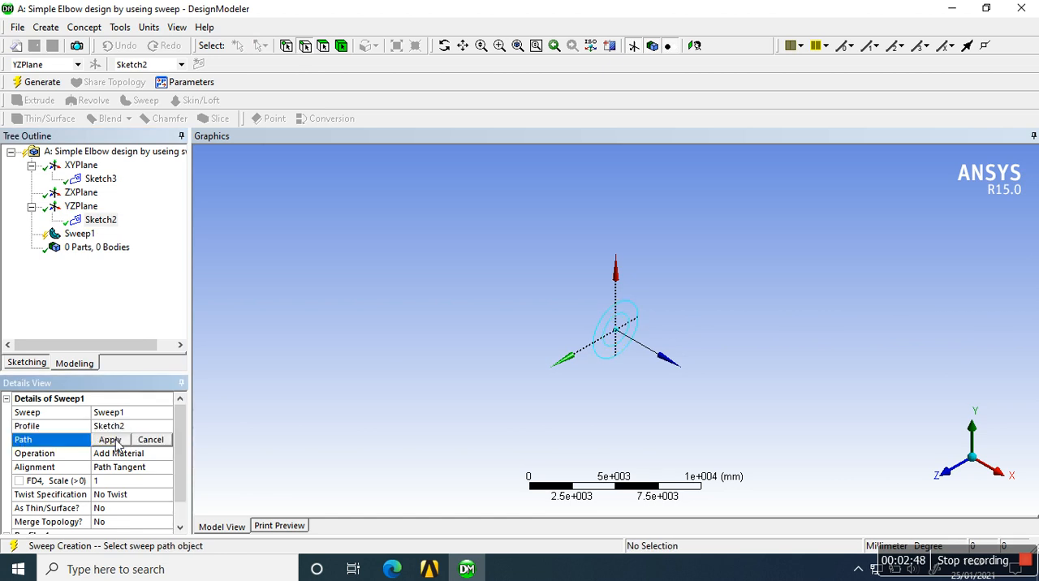
click(100, 179)
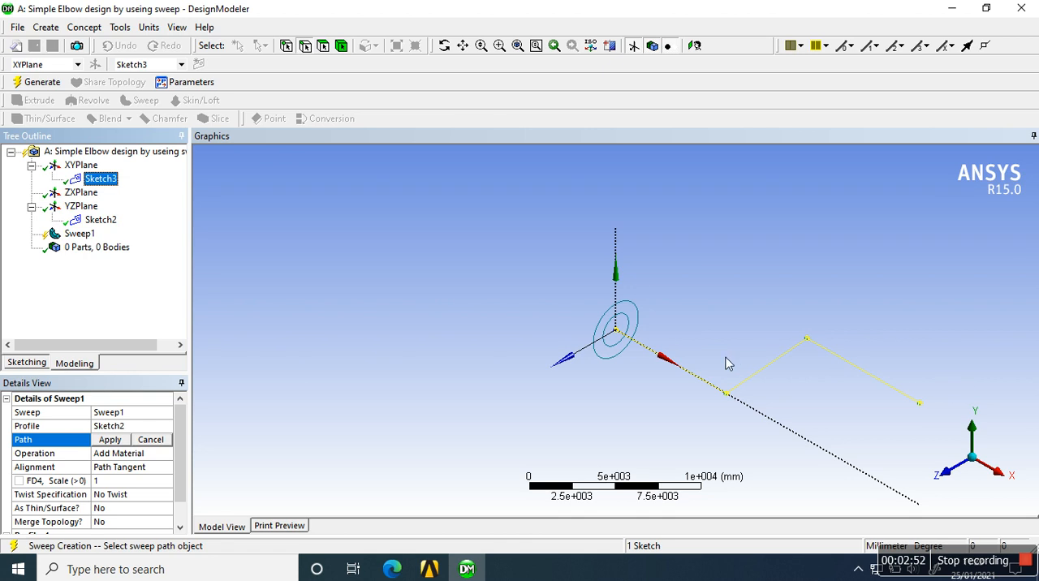
mouse_move(276, 432)
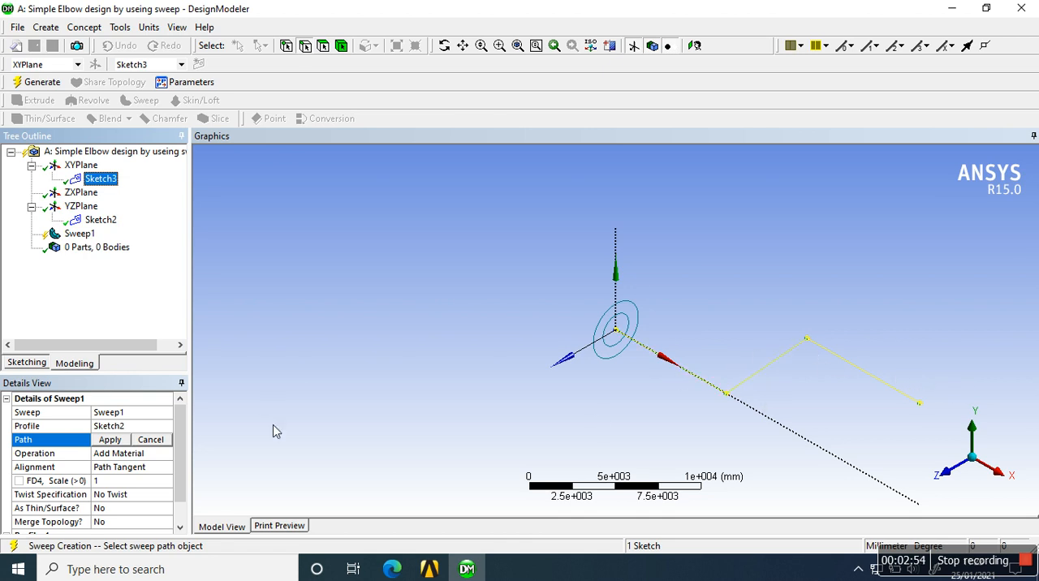
click(110, 438)
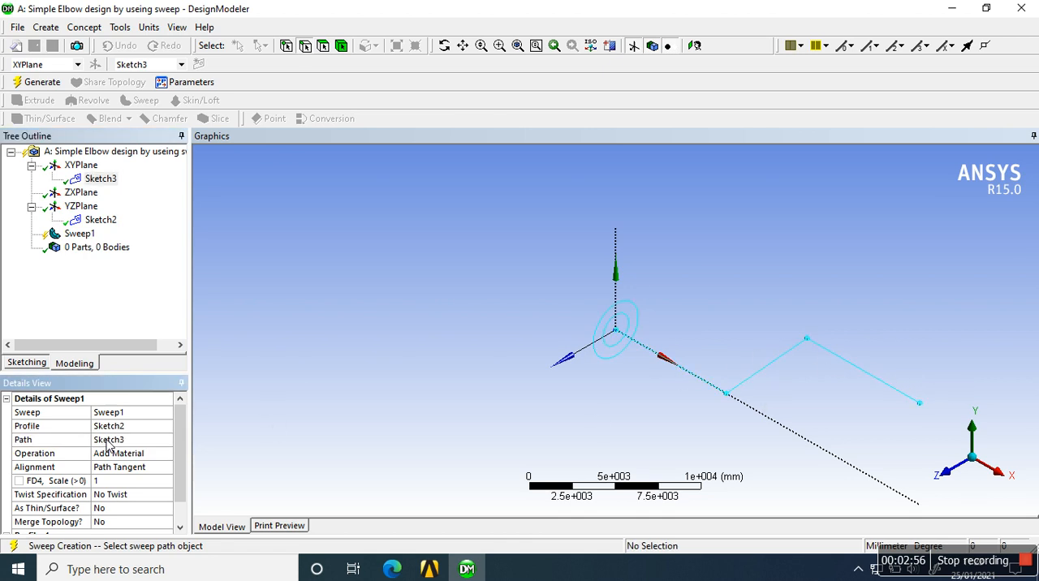
scroll(down, 3)
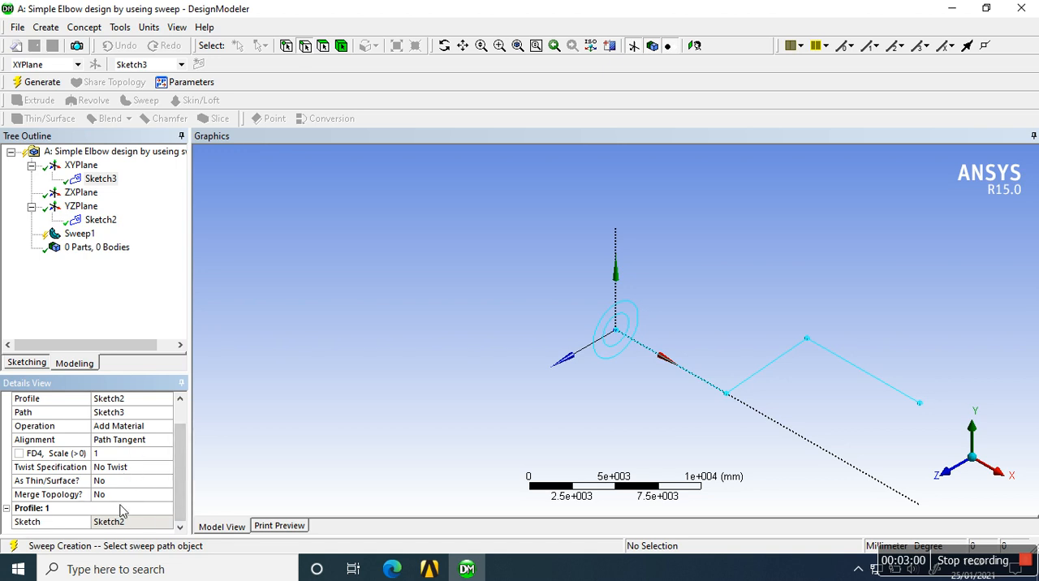
mouse_move(117, 448)
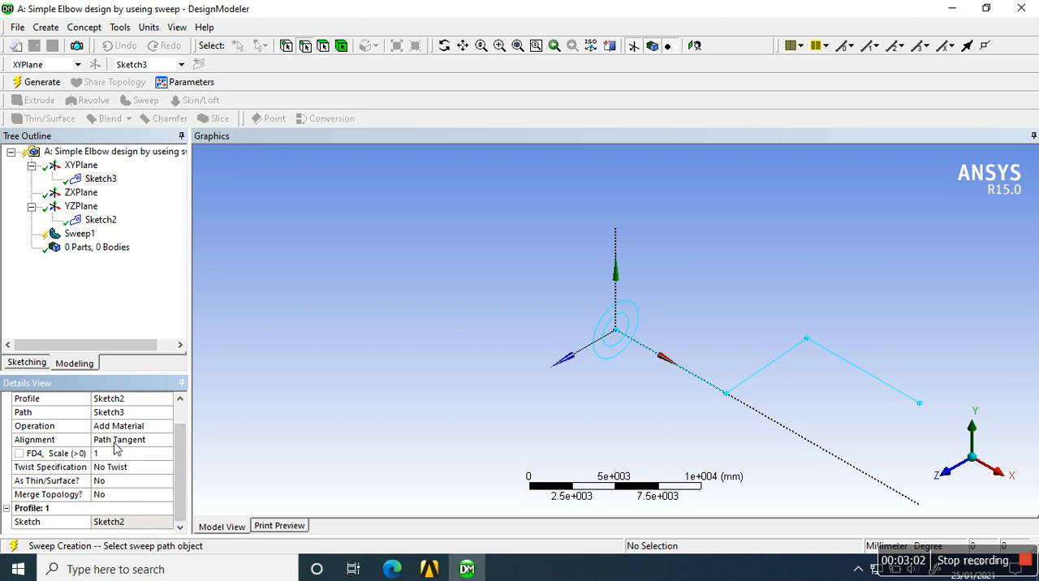
mouse_move(117, 480)
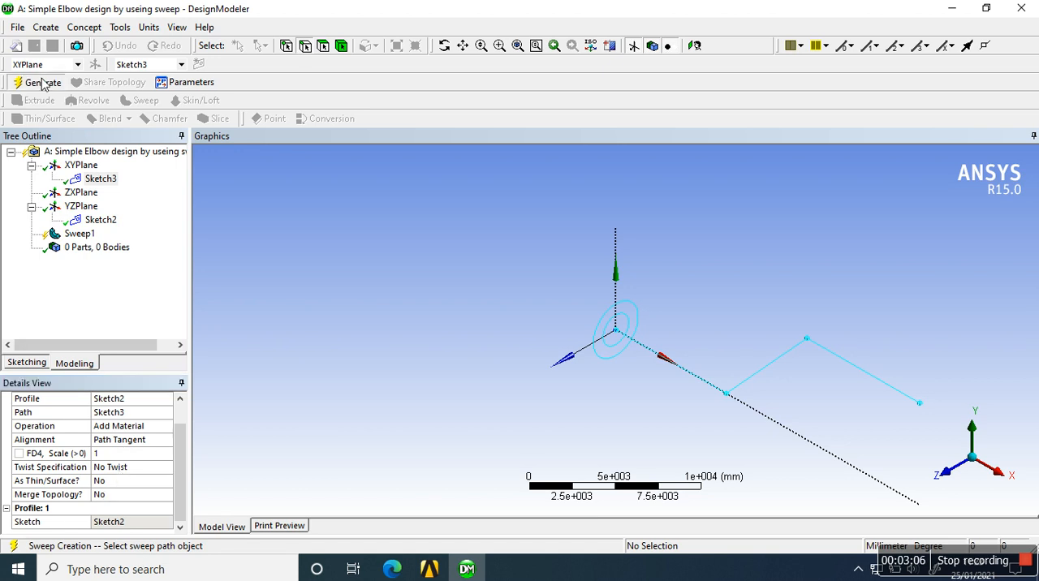
Generate the swept pipe elbow body and rotate the view to inspect it.
click(42, 82)
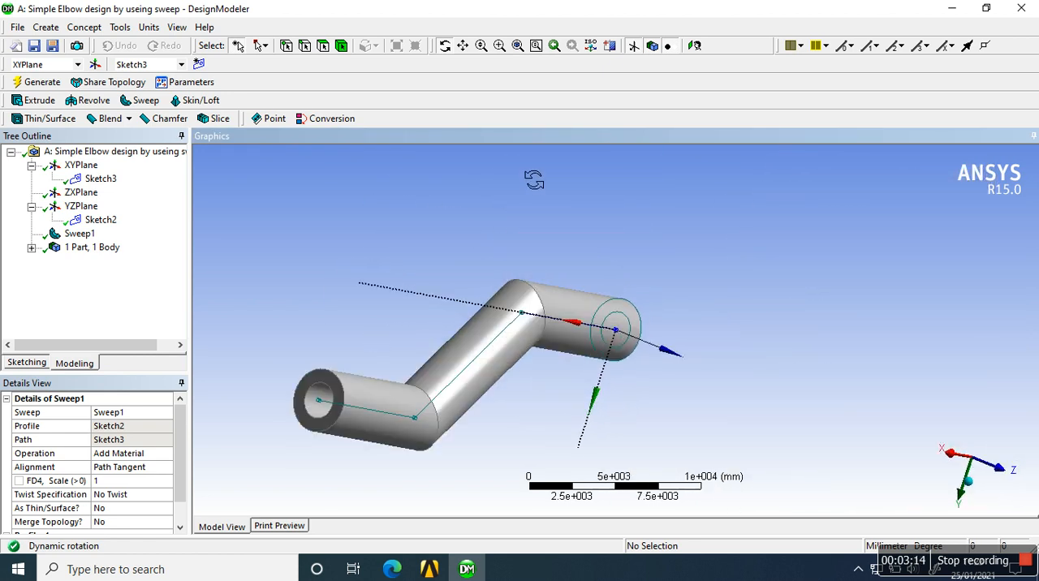
drag(534, 180, 497, 250)
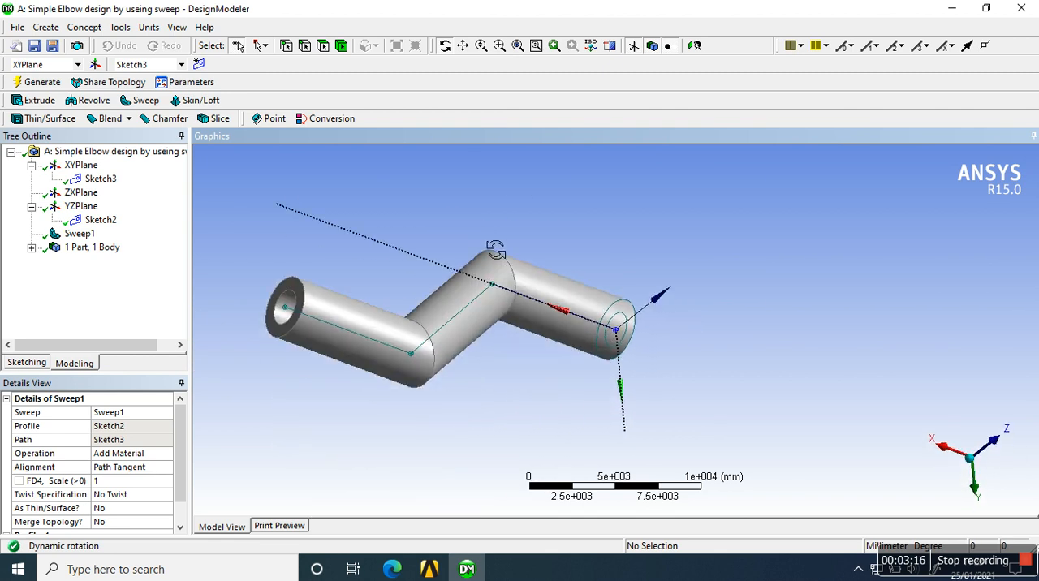